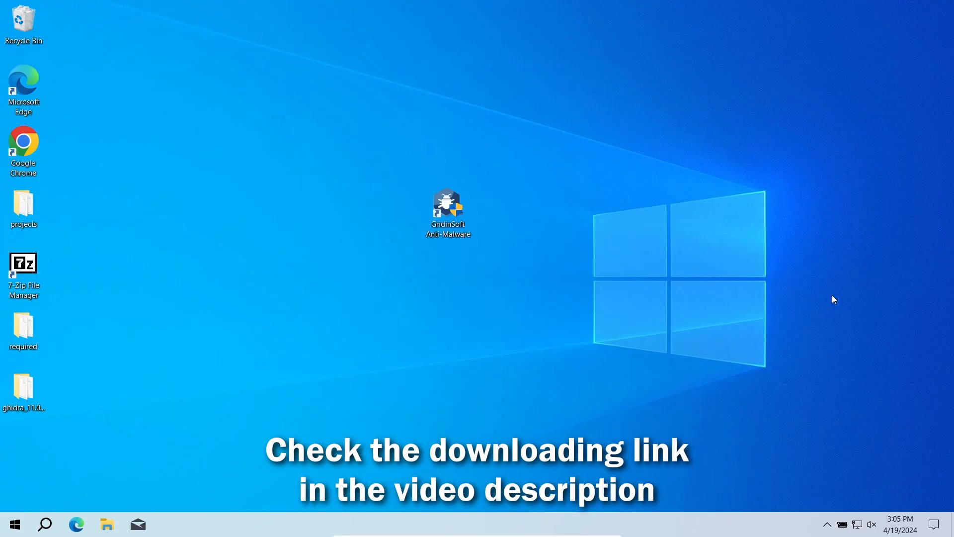
Step: Launch Gridinsoft Anti-Malware from its desktop shortcut
{"action": "double_click", "coordinate": [448, 209]}
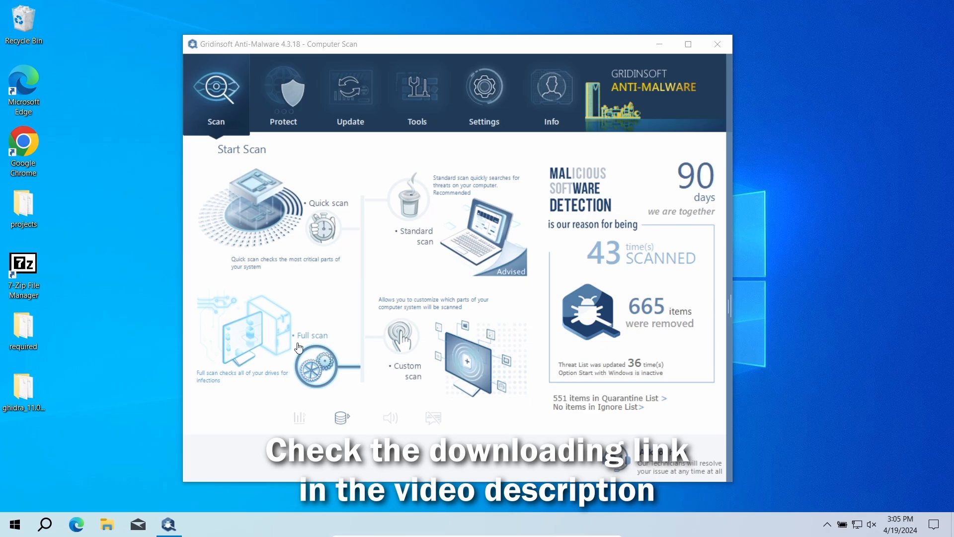
Step: Run a Full scan of all drives, which finds four threats
{"action": "left_click", "coordinate": [312, 334]}
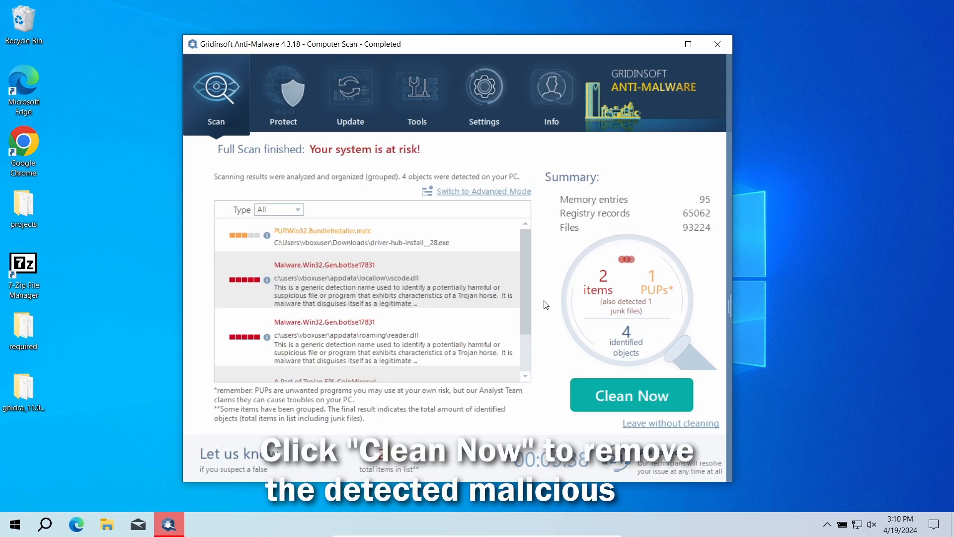
Step: Clean all four detected objects and dismiss the removal summary to return to Start Scan
{"action": "left_click", "coordinate": [631, 394]}
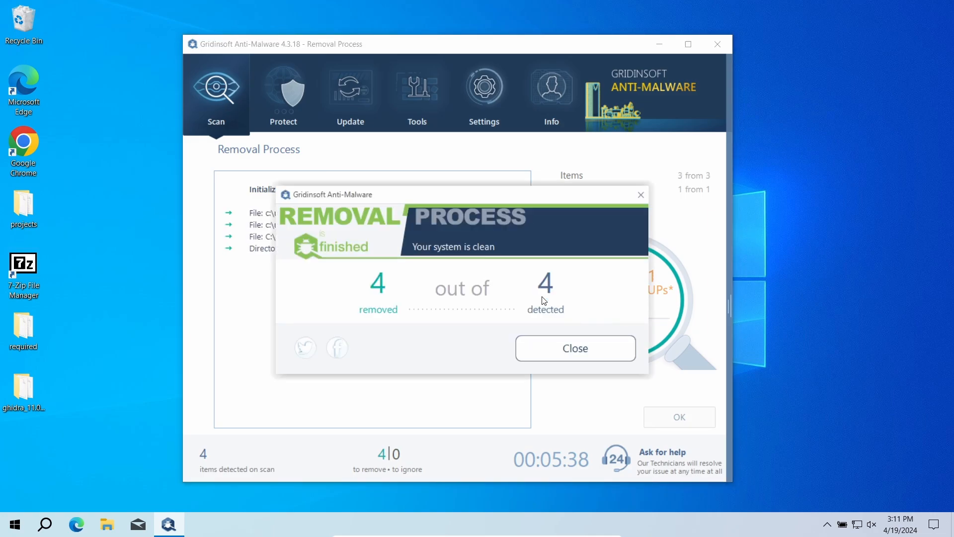
{"action": "left_click", "coordinate": [574, 347]}
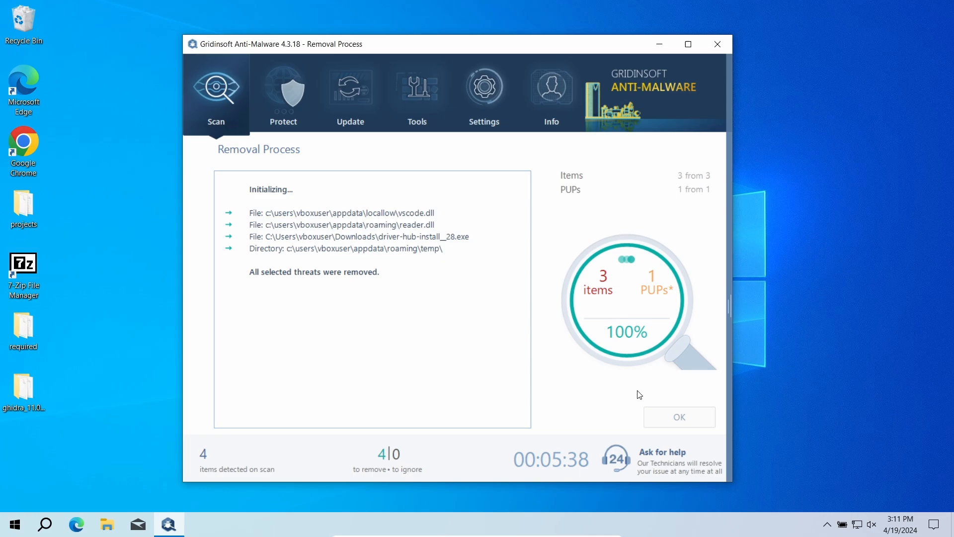
{"action": "left_click", "coordinate": [678, 417]}
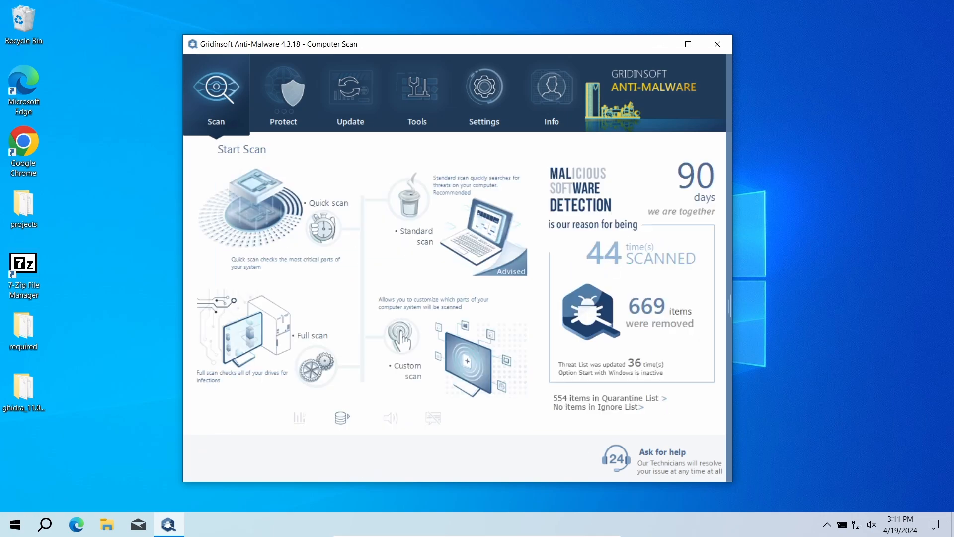